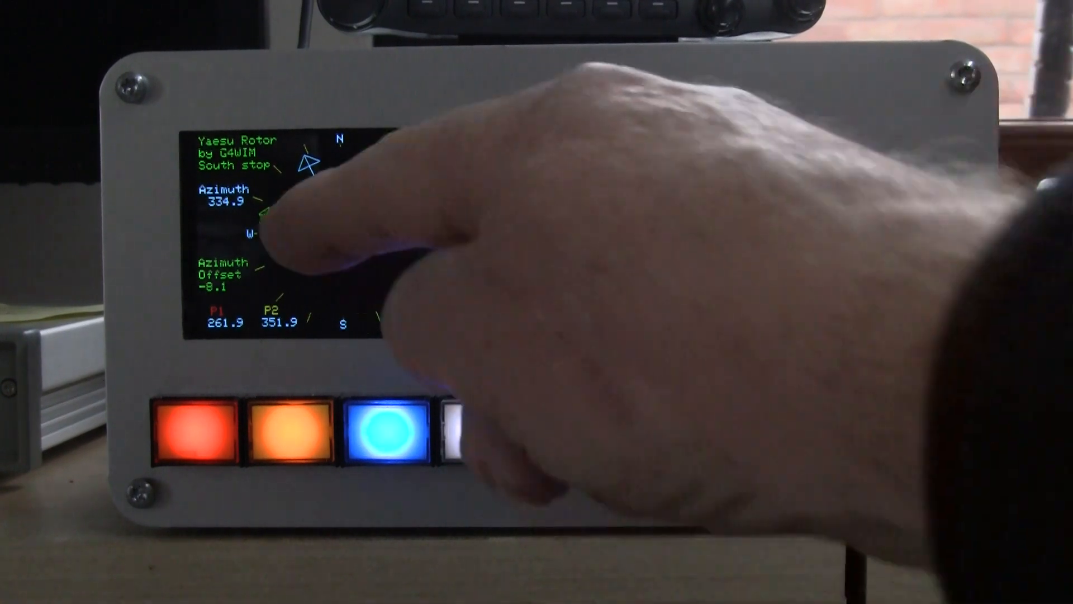
- Select the azimuth offset and P1/P2 presets (261.9, 351.9) on the Ready display
{"action": "left_click", "coordinate": [455, 434]}
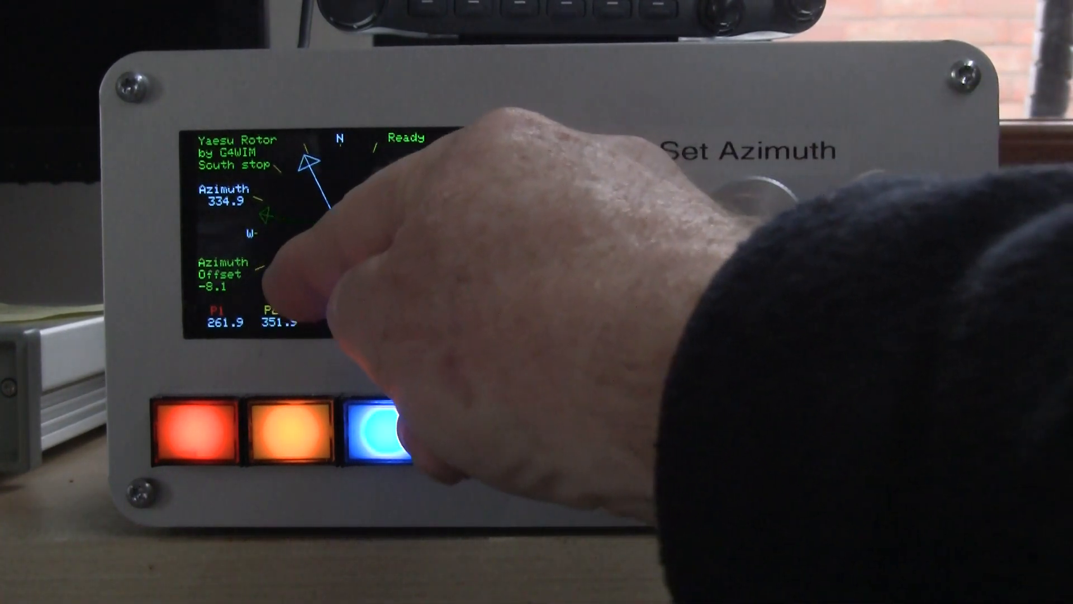
{"action": "left_click", "coordinate": [486, 433]}
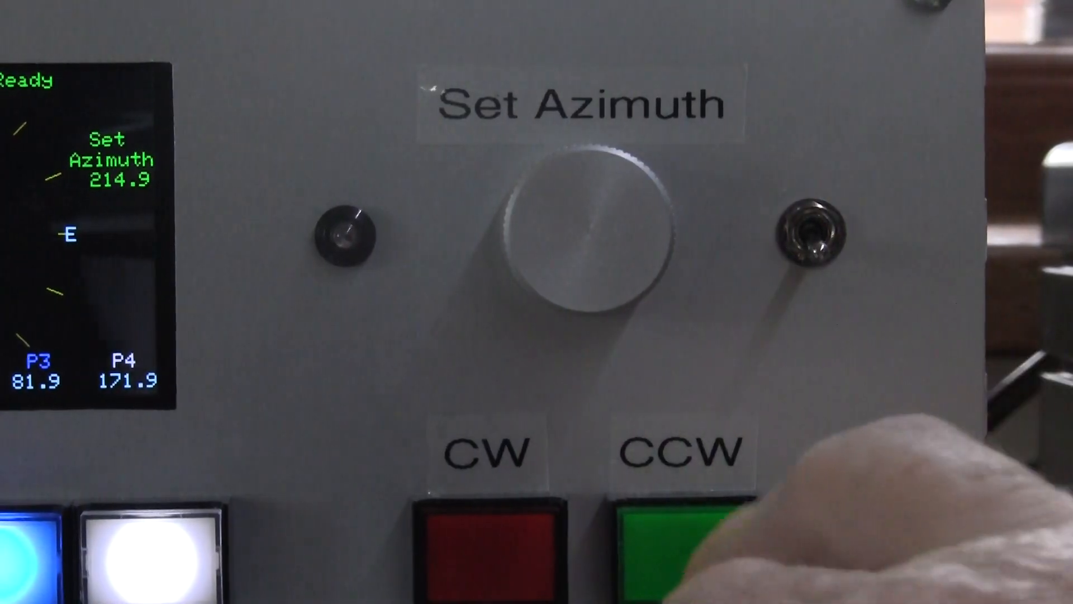
- Turn the rotator anticlockwise with CCW toward the 214.9 target heading
{"action": "left_click", "coordinate": [684, 541]}
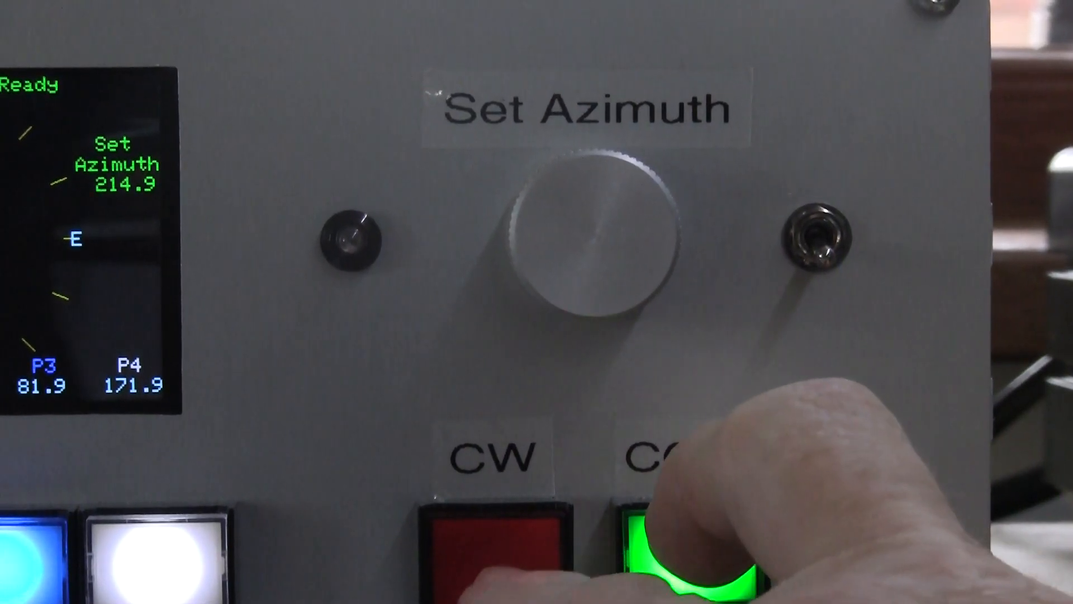
{"action": "left_click", "coordinate": [694, 541]}
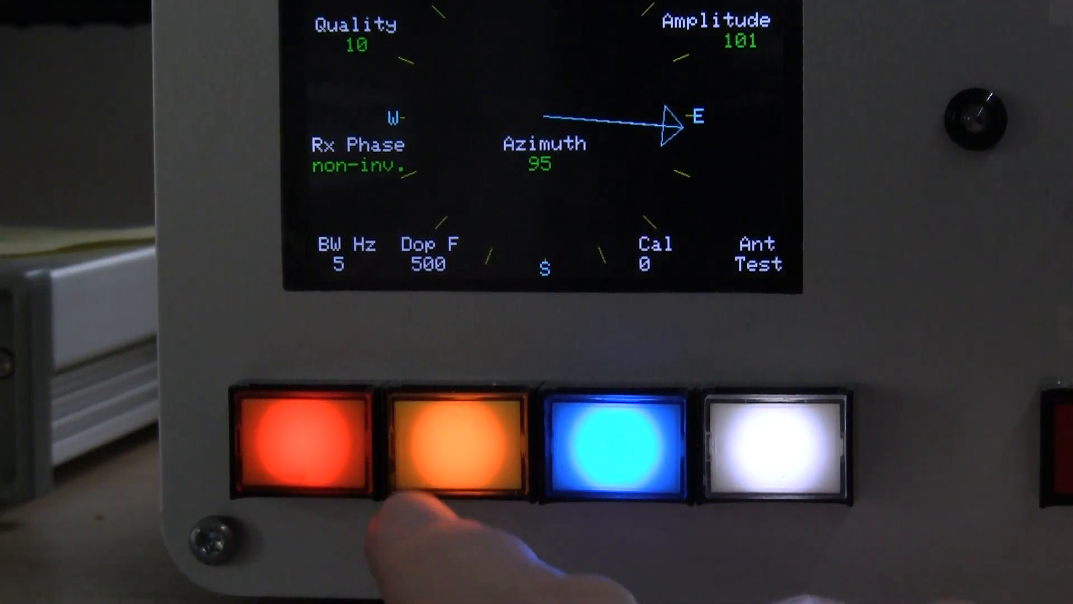
- Run the Doppler antenna test until the azimuth settles near 94° east with quality 10
{"action": "left_click", "coordinate": [447, 441]}
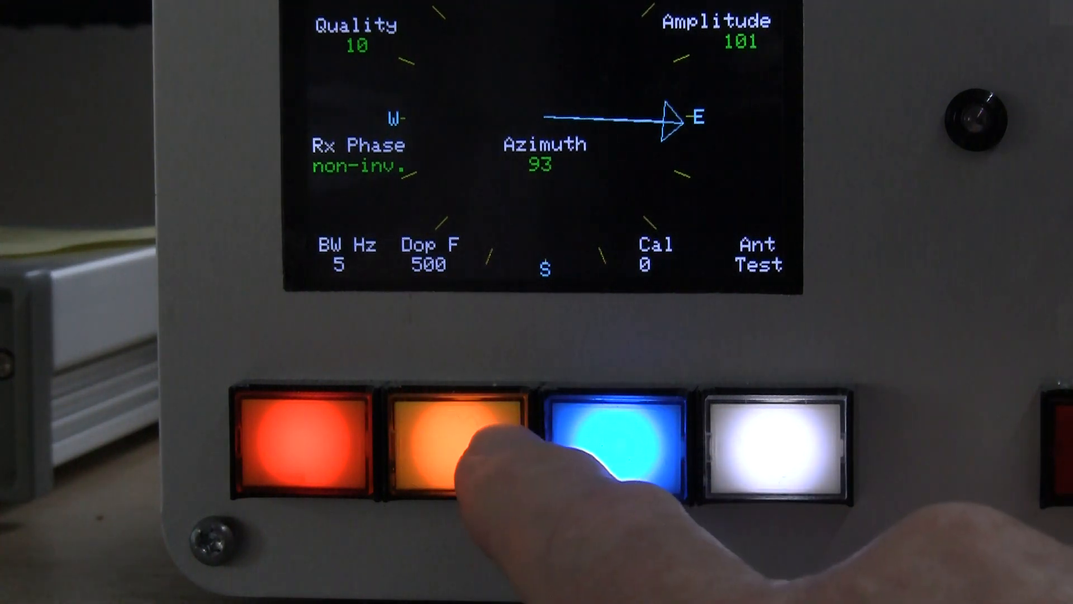
{"action": "left_click", "coordinate": [616, 441]}
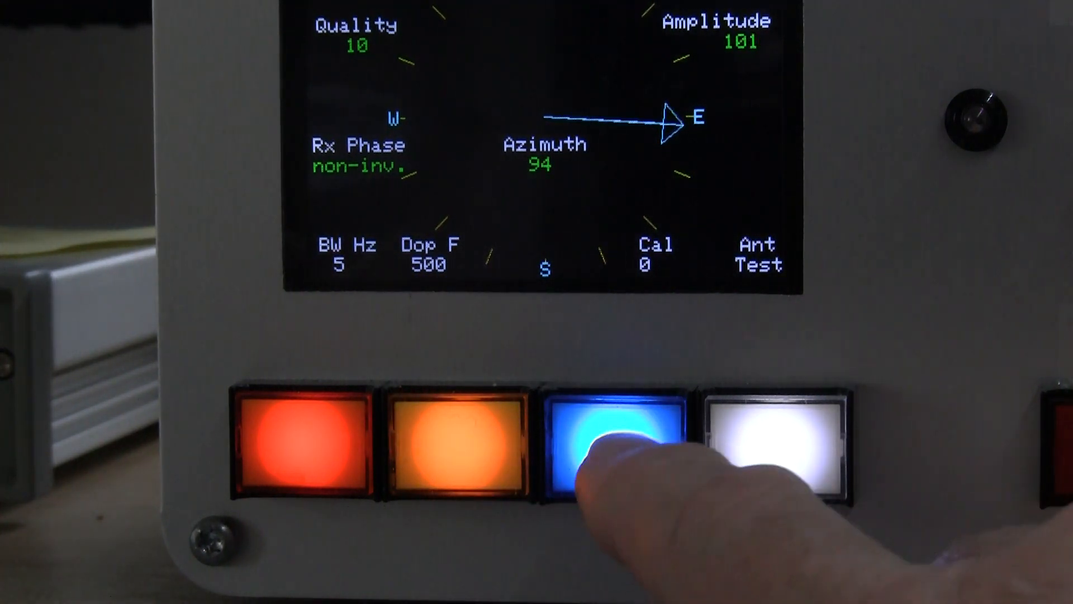
{"action": "left_click", "coordinate": [616, 444]}
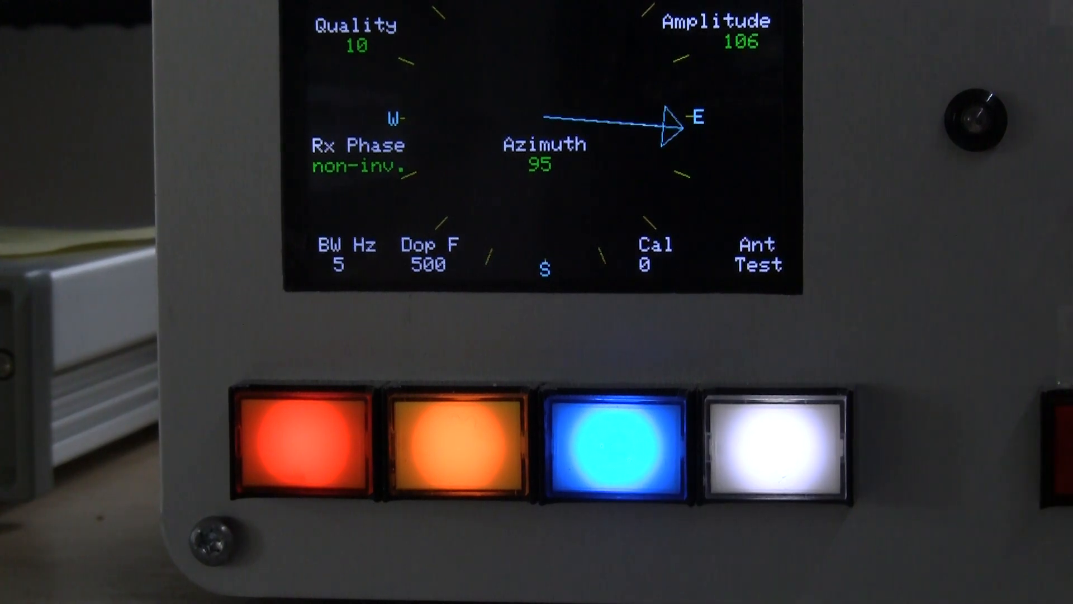
{"action": "left_click", "coordinate": [773, 442]}
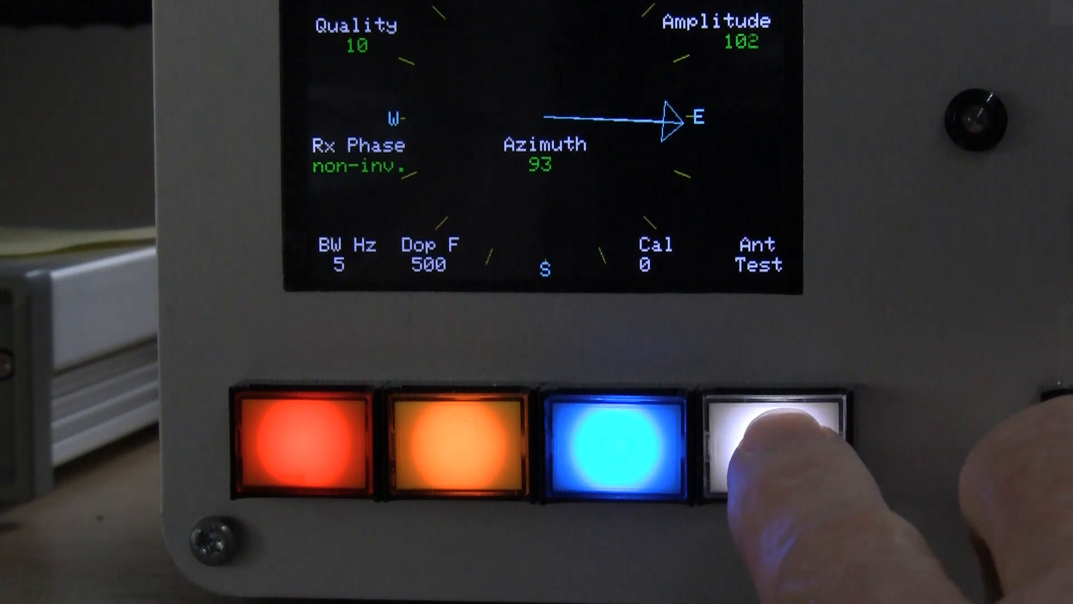
{"action": "left_click", "coordinate": [774, 441]}
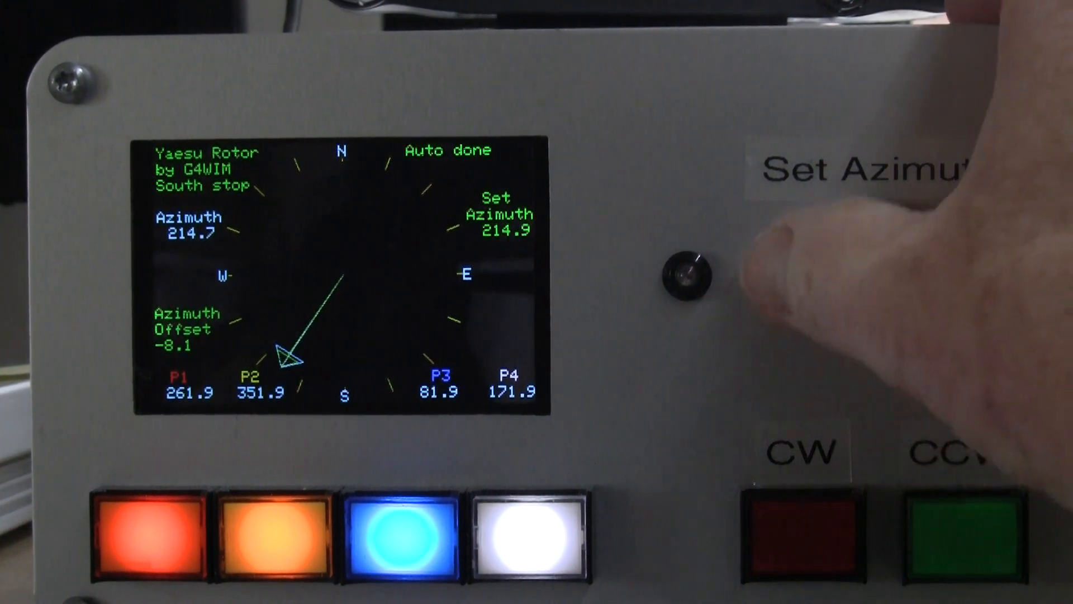
- Dial the Set Azimuth knob so the rotor auto-rotates to 214.7° and reports Auto done
{"action": "left_click_drag", "start_coordinate": [691, 274], "coordinate": [883, 274]}
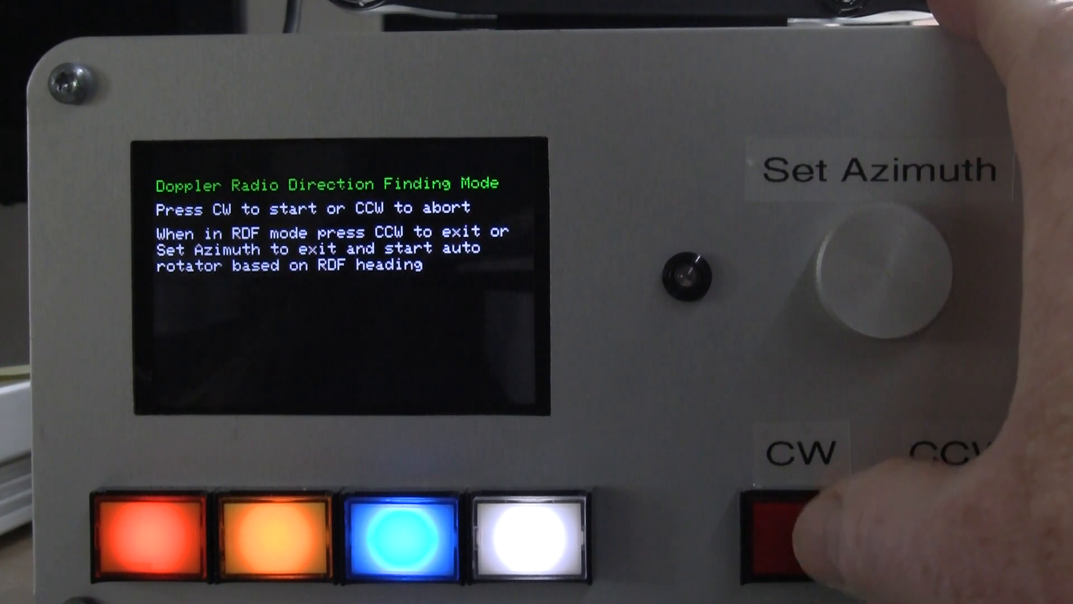
- Start Doppler RDF mode with CW, leaving only its exit instructions on screen
{"action": "left_click", "coordinate": [780, 527]}
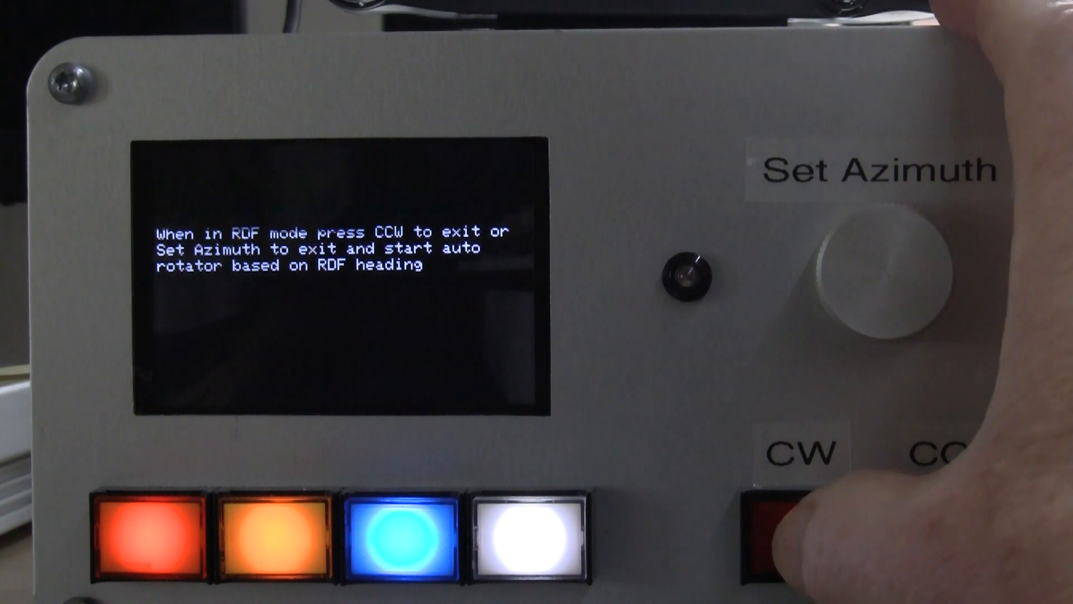